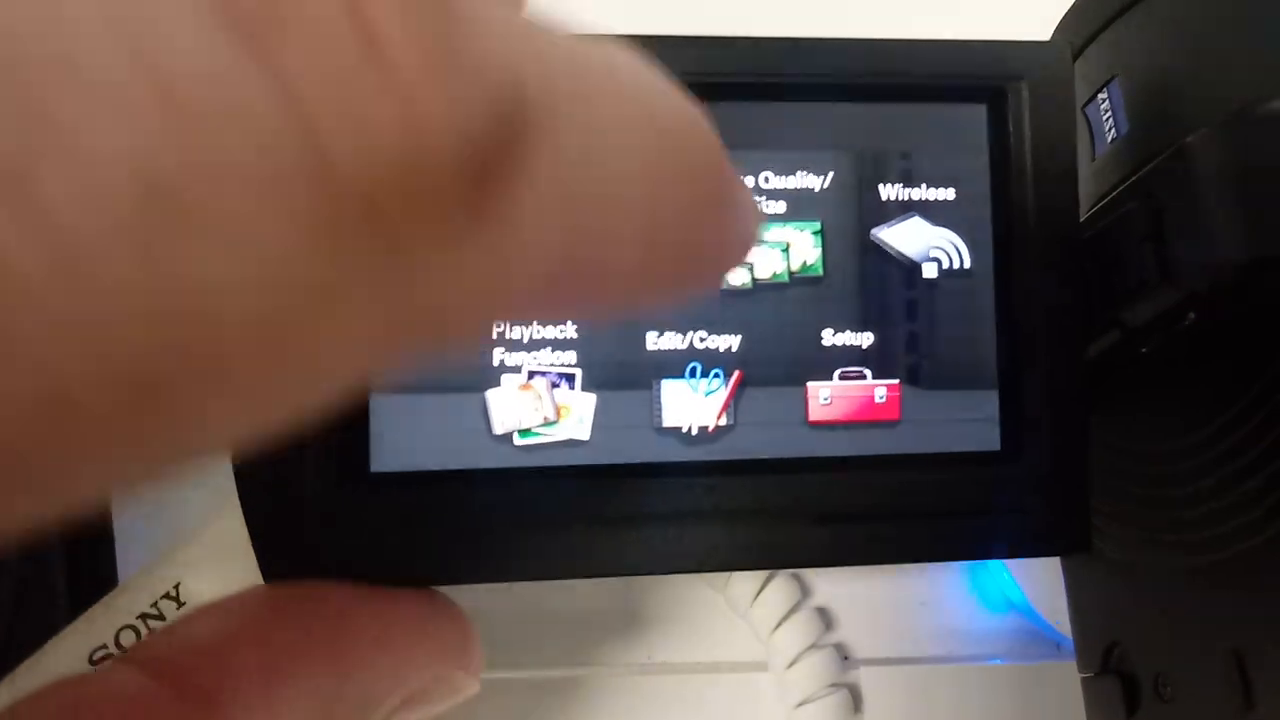
# - Enter the Camera/Mic settings to reach the Manual Settings list
pyautogui.click(776, 240)
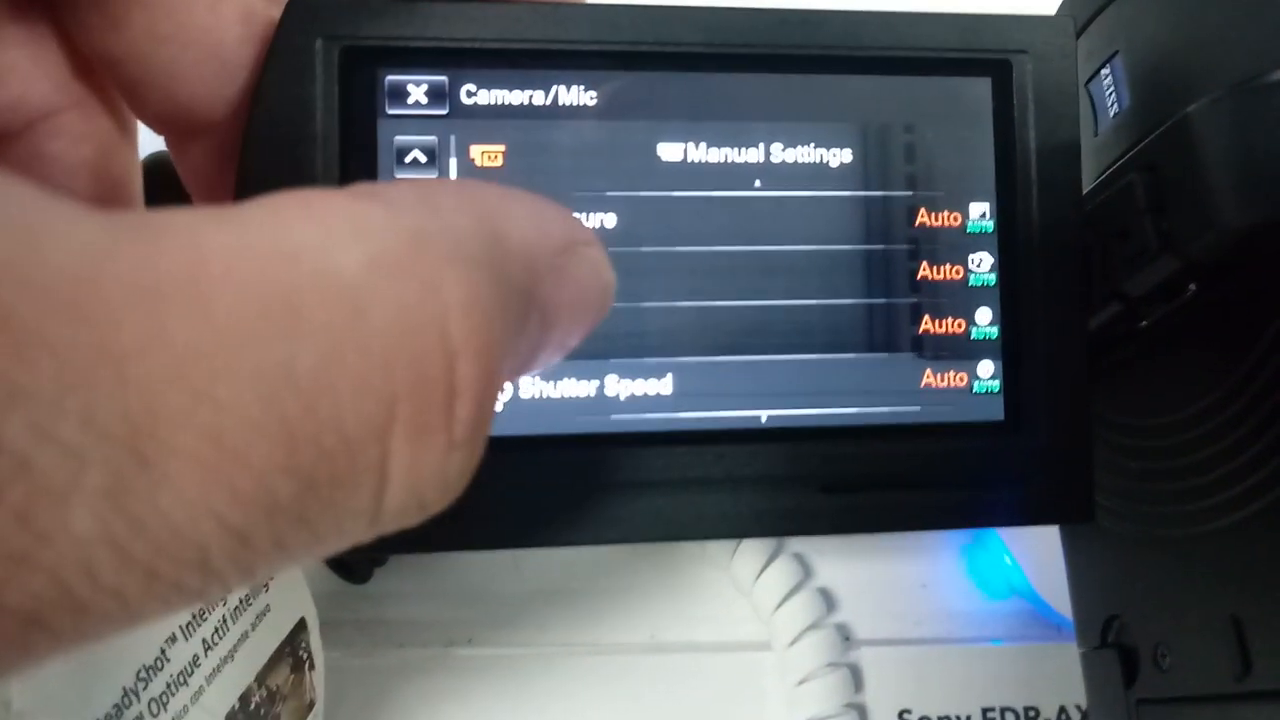
# - Set shutter speed to Manual at 50 and confirm back to the live view
pyautogui.click(580, 388)
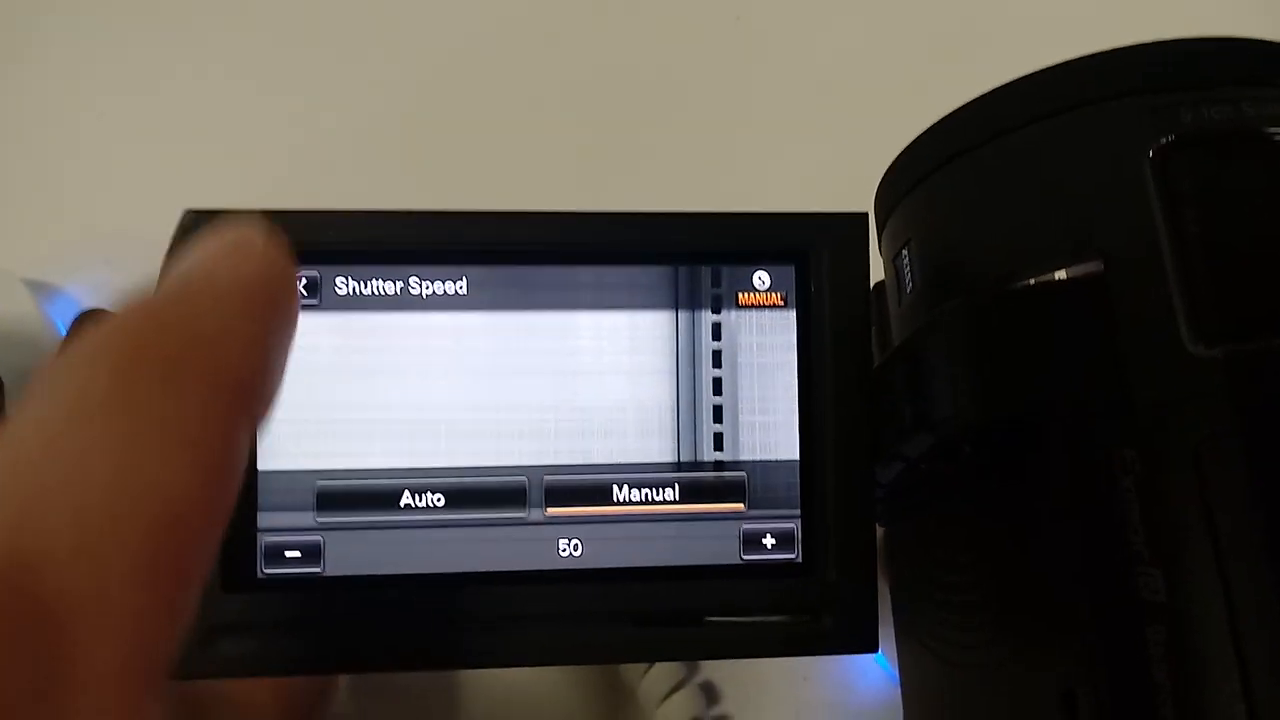
pyautogui.click(302, 288)
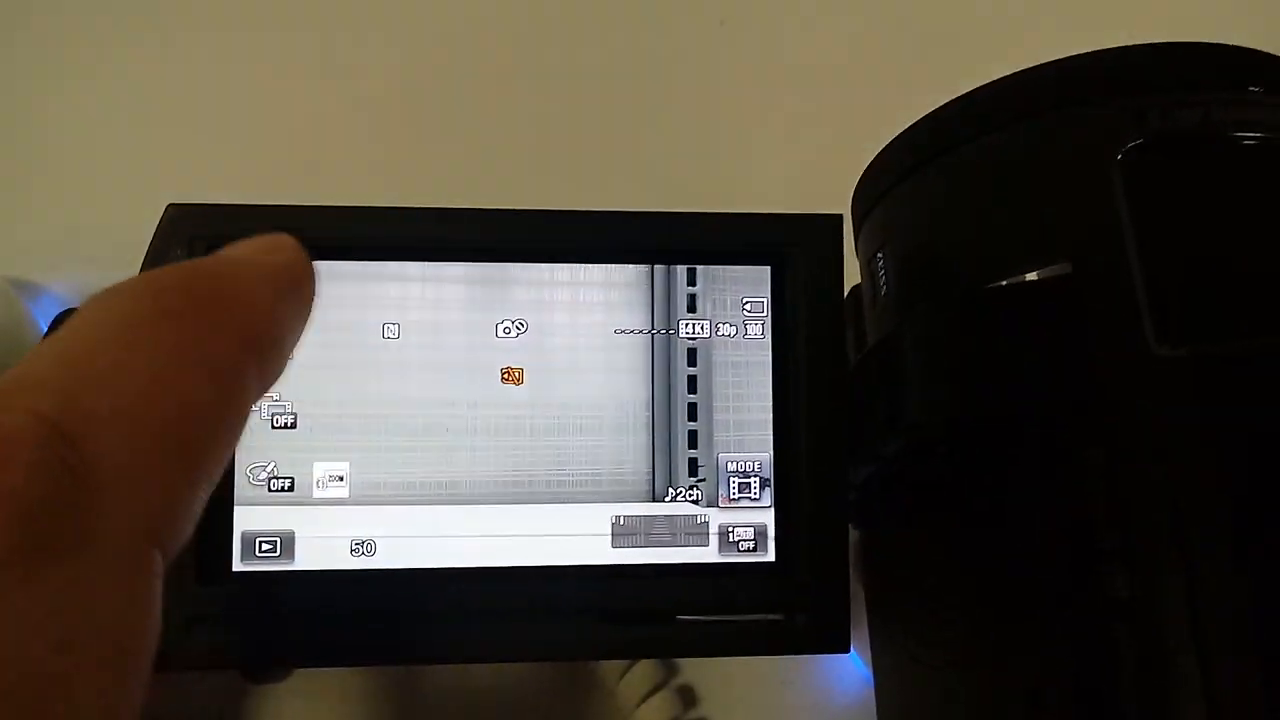